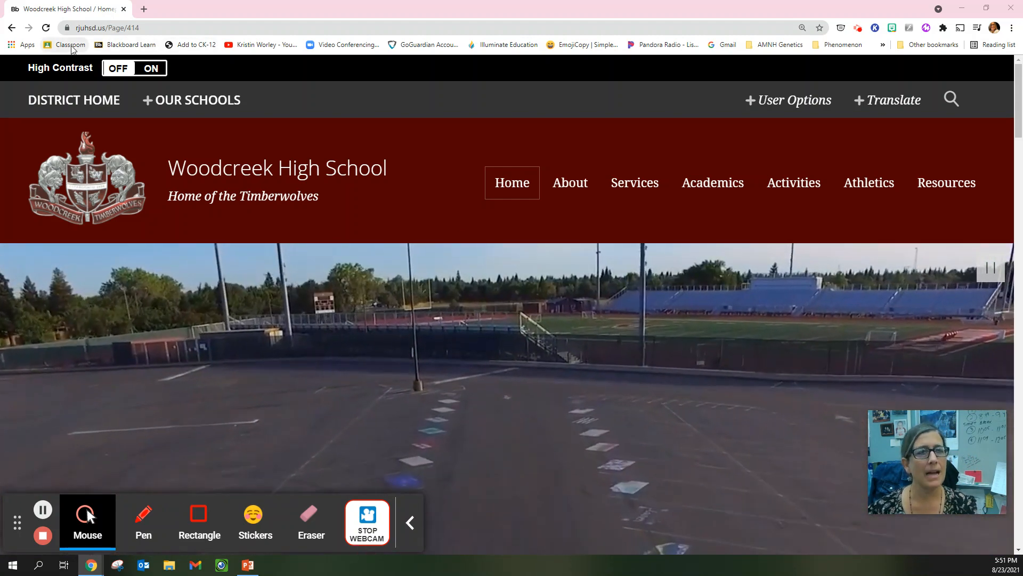
- Go from the school website to the Google Classroom classes page via the Classroom bookmark
{"action": "left_click", "coordinate": [70, 44]}
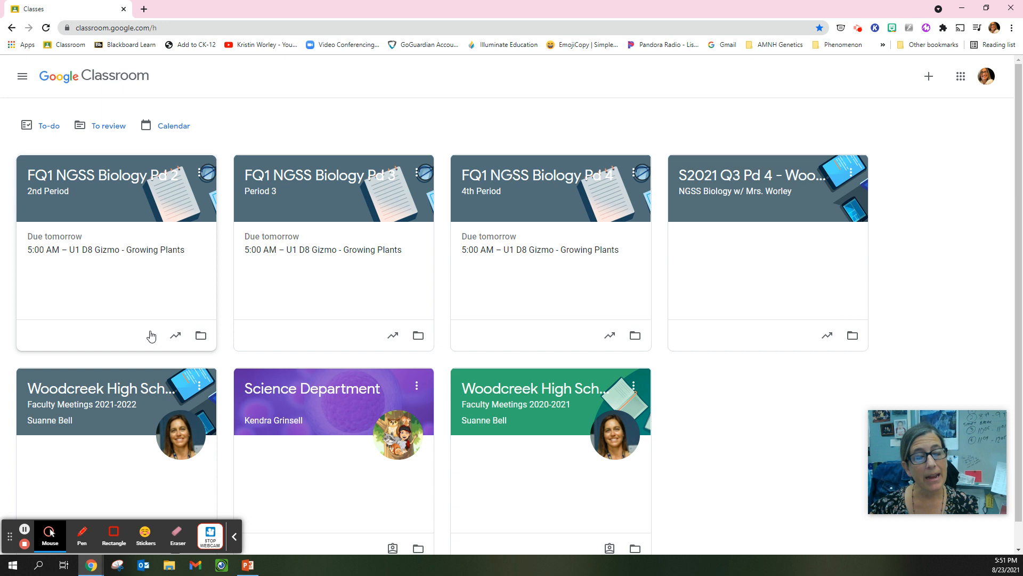
{"action": "mouse_move", "coordinate": [103, 162]}
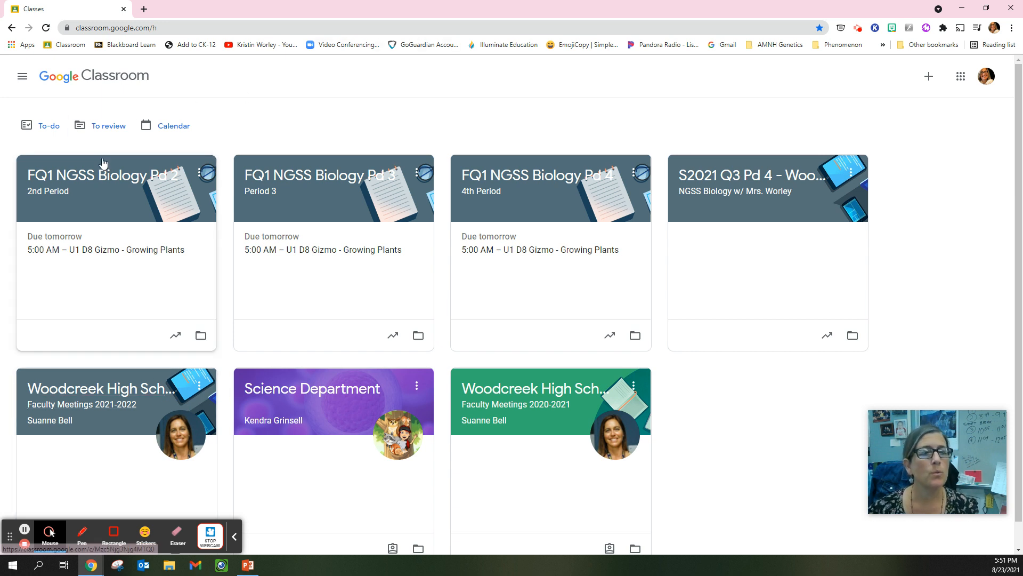
{"action": "mouse_move", "coordinate": [118, 233]}
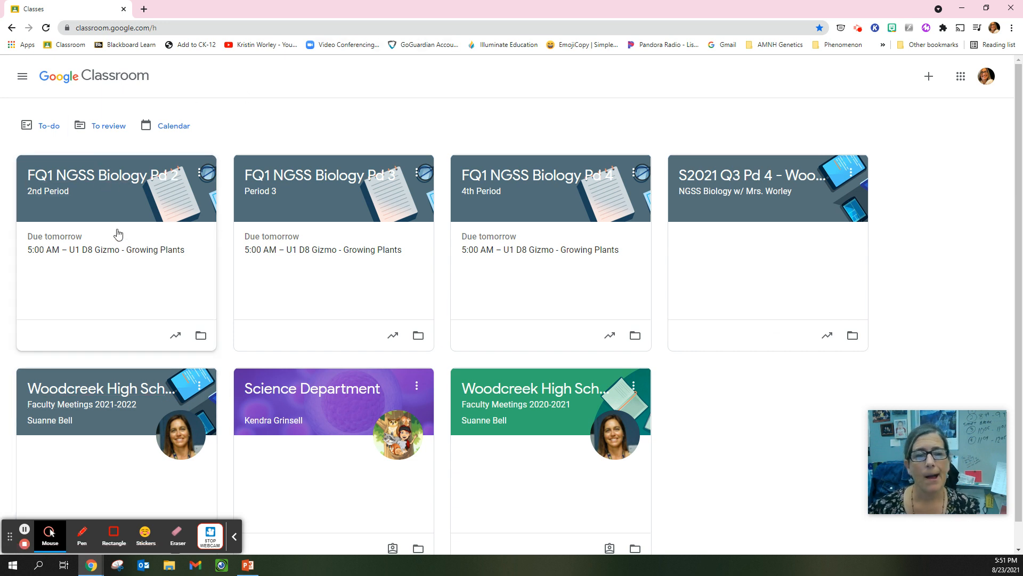
{"action": "mouse_move", "coordinate": [130, 209]}
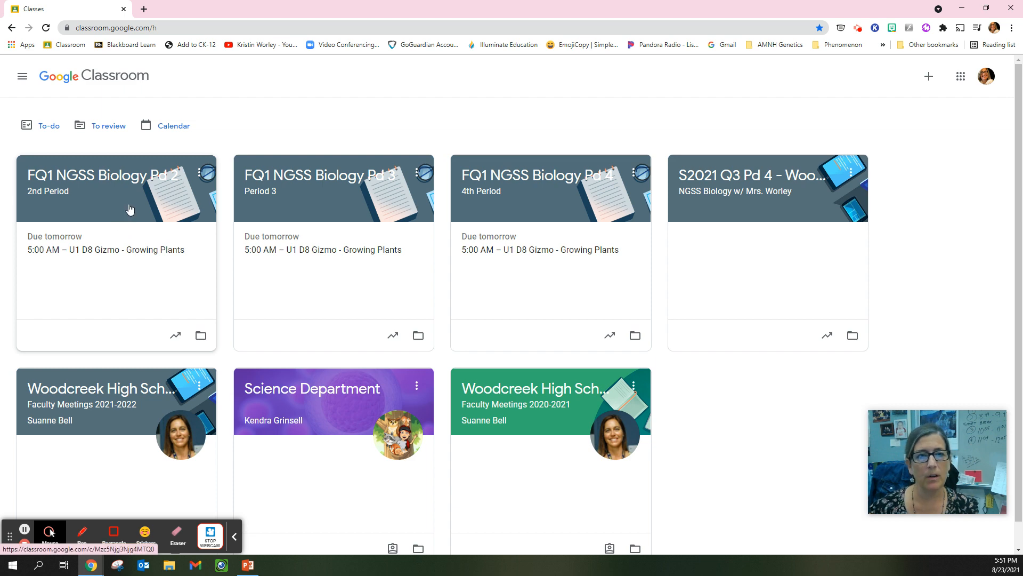
- Enter the FQ1 NGSS Biology Pd 2 class and look through its stream announcements
{"action": "left_click", "coordinate": [104, 175]}
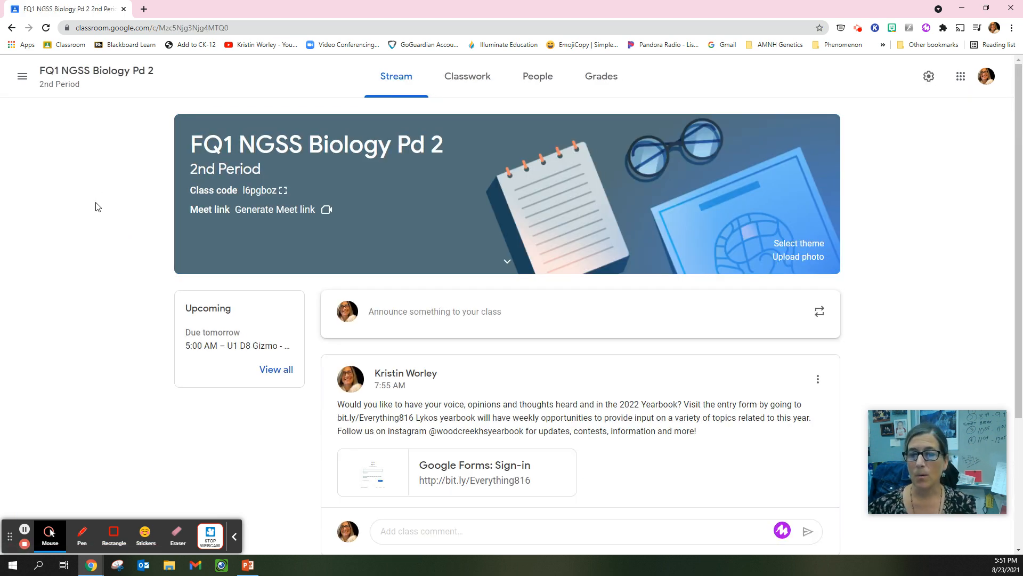
{"action": "mouse_move", "coordinate": [311, 354]}
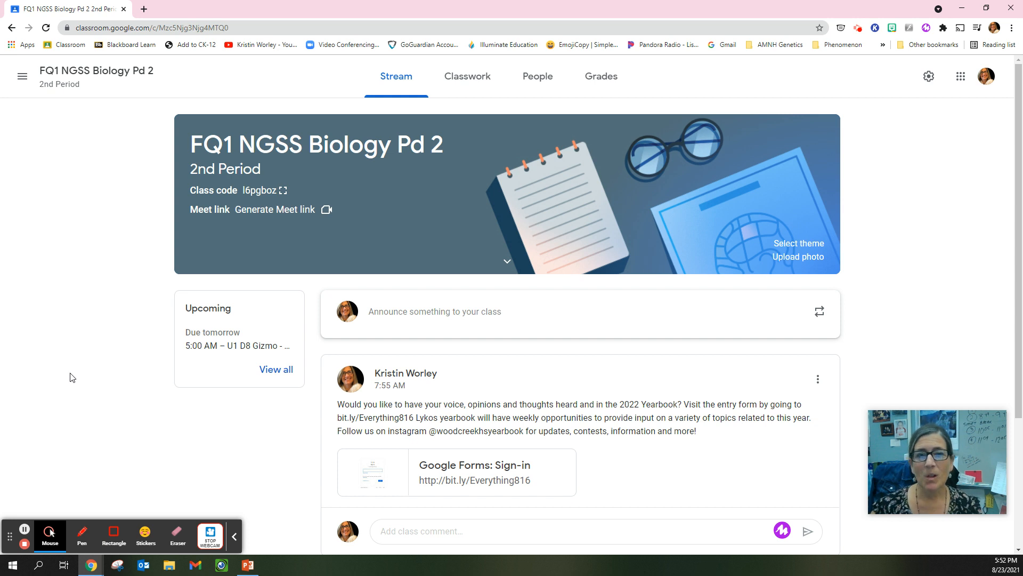
{"action": "scroll", "scroll_direction": "down", "scroll_amount": 3}
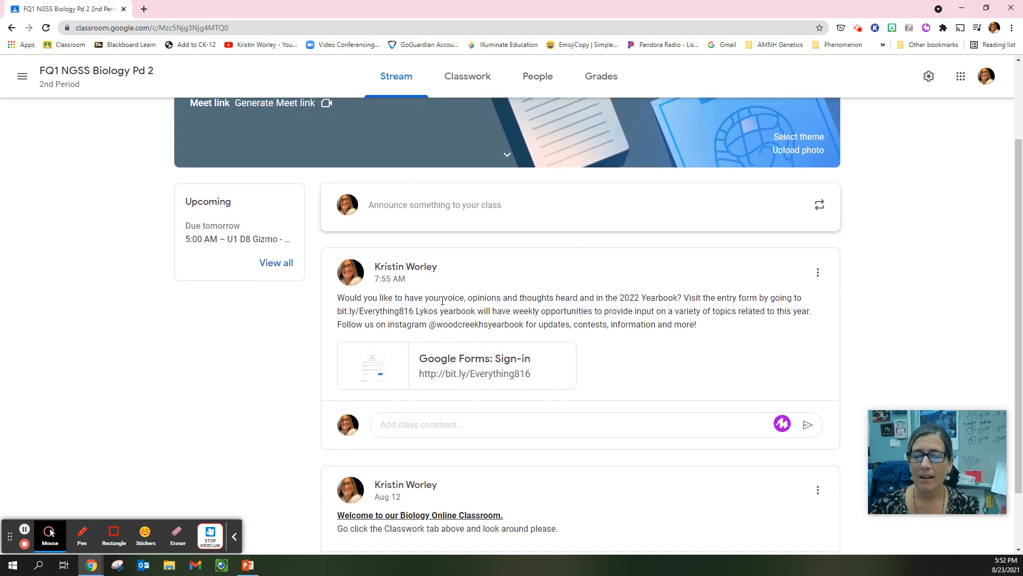
{"action": "mouse_move", "coordinate": [255, 344]}
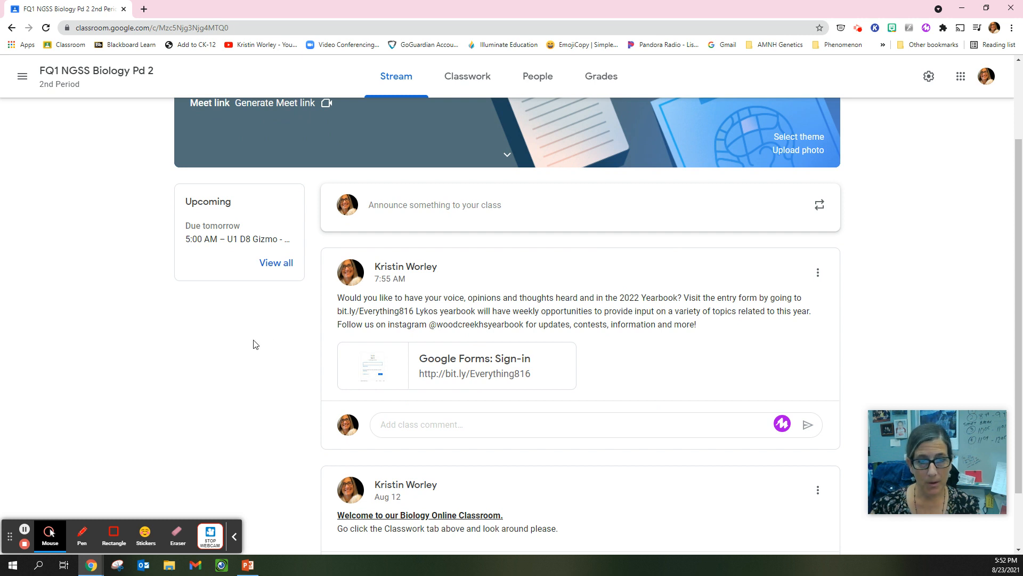
{"action": "scroll", "scroll_direction": "up", "scroll_amount": 3}
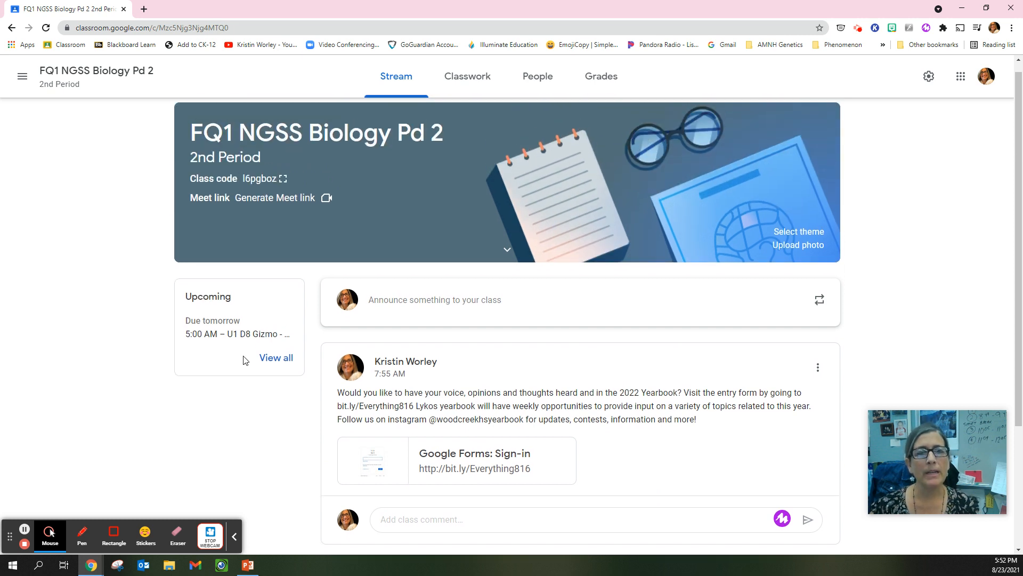
{"action": "scroll", "scroll_direction": "down", "scroll_amount": 3}
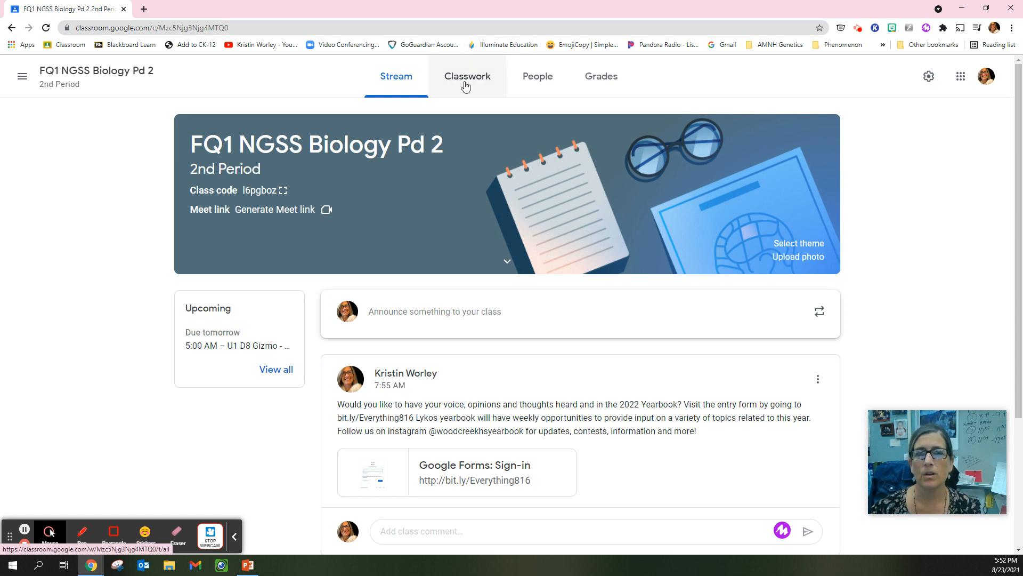
- Show the Classwork page with assignments grouped under Week 3, Week 2 and Week 1
{"action": "left_click", "coordinate": [466, 75]}
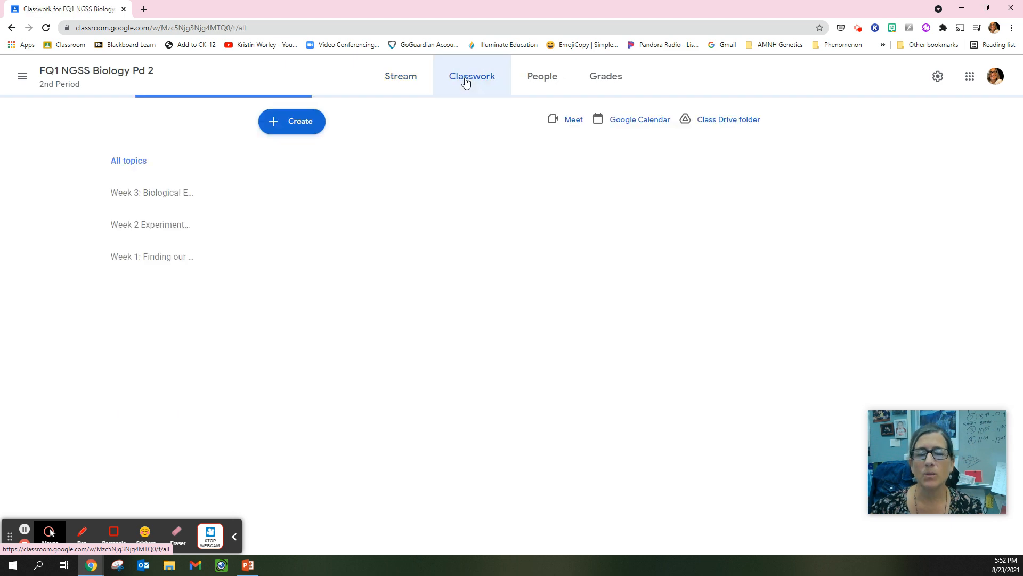
{"action": "left_click", "coordinate": [472, 75]}
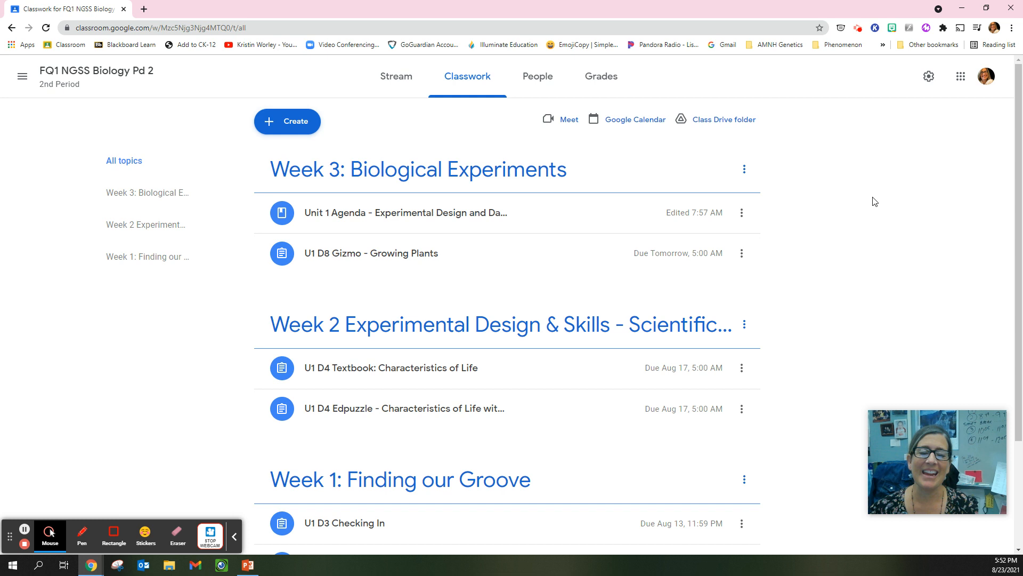
{"action": "mouse_move", "coordinate": [872, 245]}
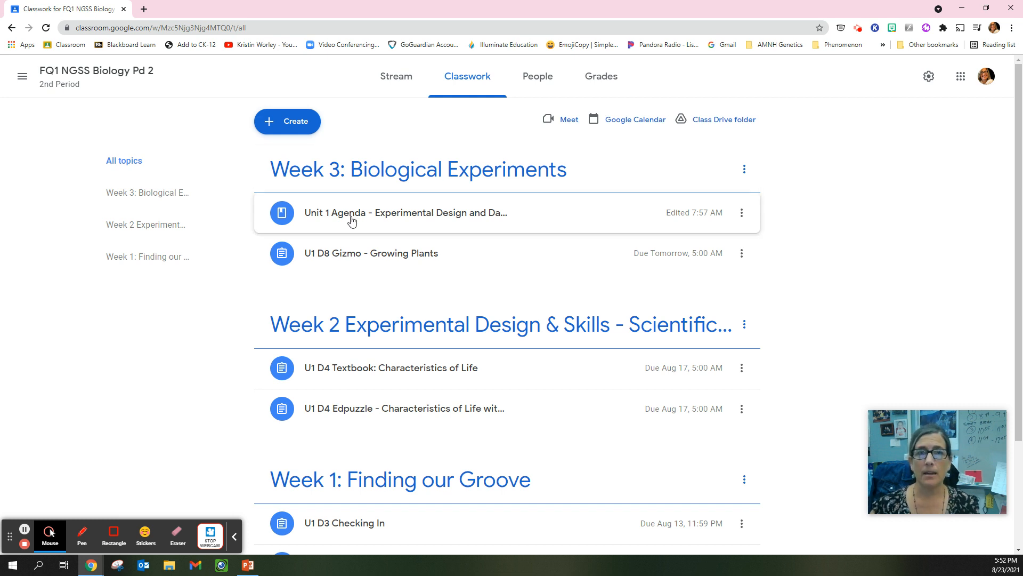
{"action": "mouse_move", "coordinate": [365, 220]}
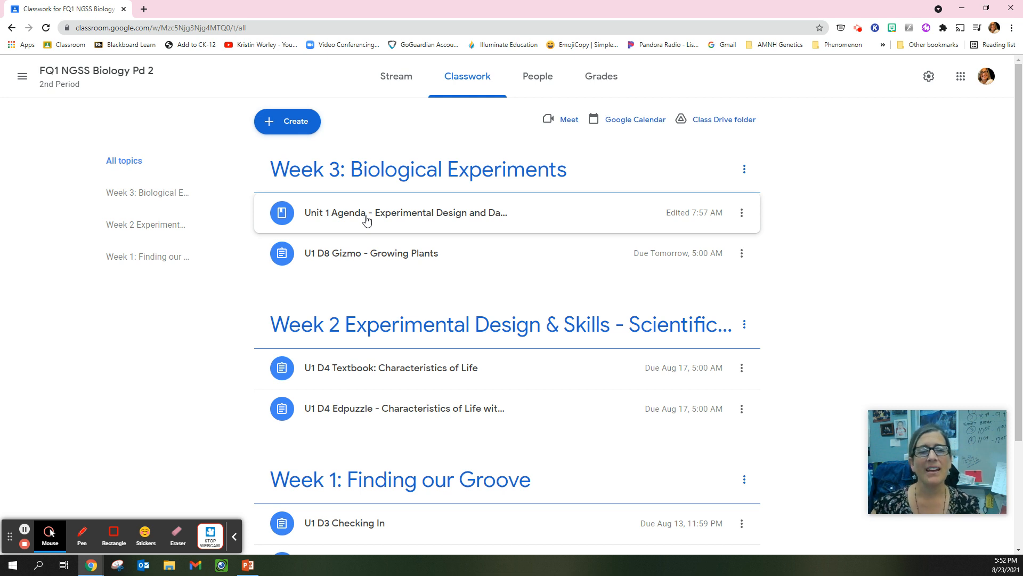
- Expand the Unit 1 Agenda material under Week 3 to reveal the Fall 2021 Agenda slides
{"action": "left_click", "coordinate": [405, 212]}
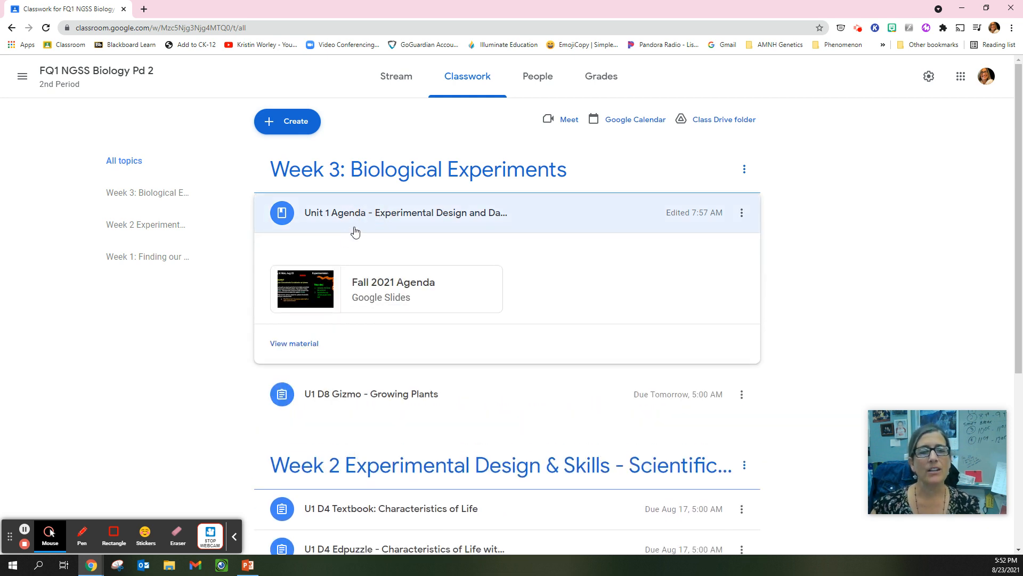
{"action": "mouse_move", "coordinate": [307, 296]}
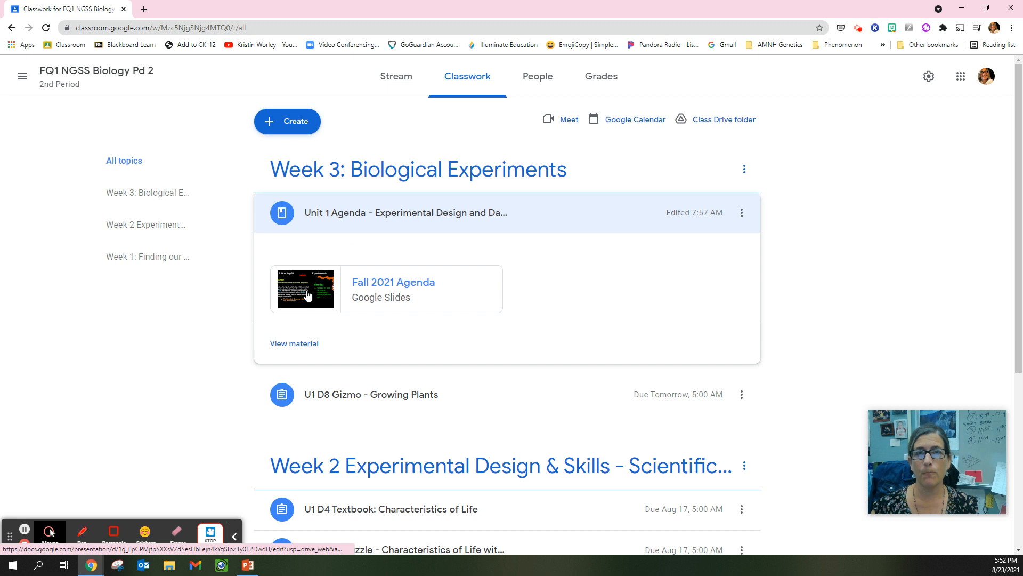
{"action": "mouse_move", "coordinate": [305, 289]}
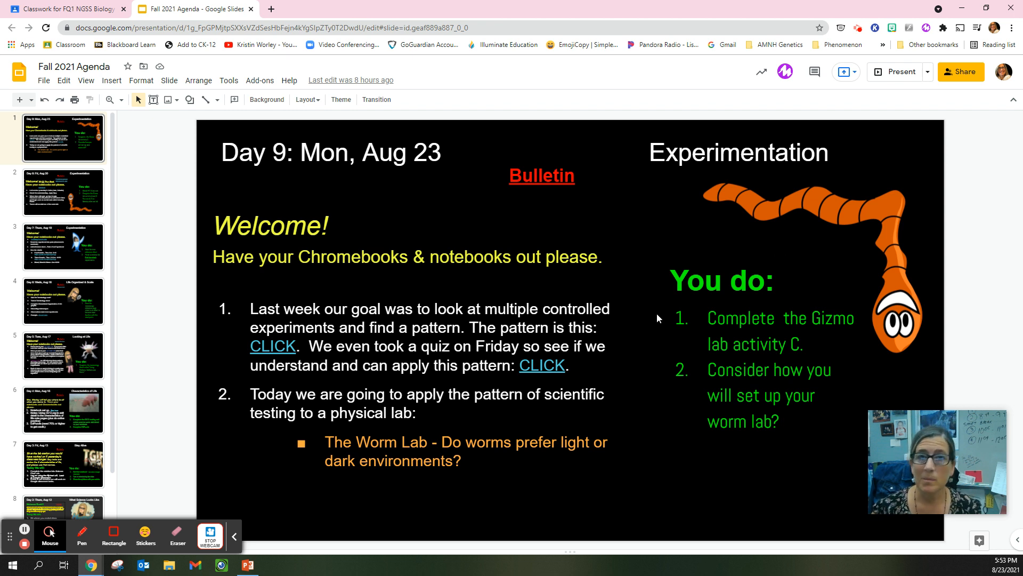
{"action": "mouse_move", "coordinate": [657, 388]}
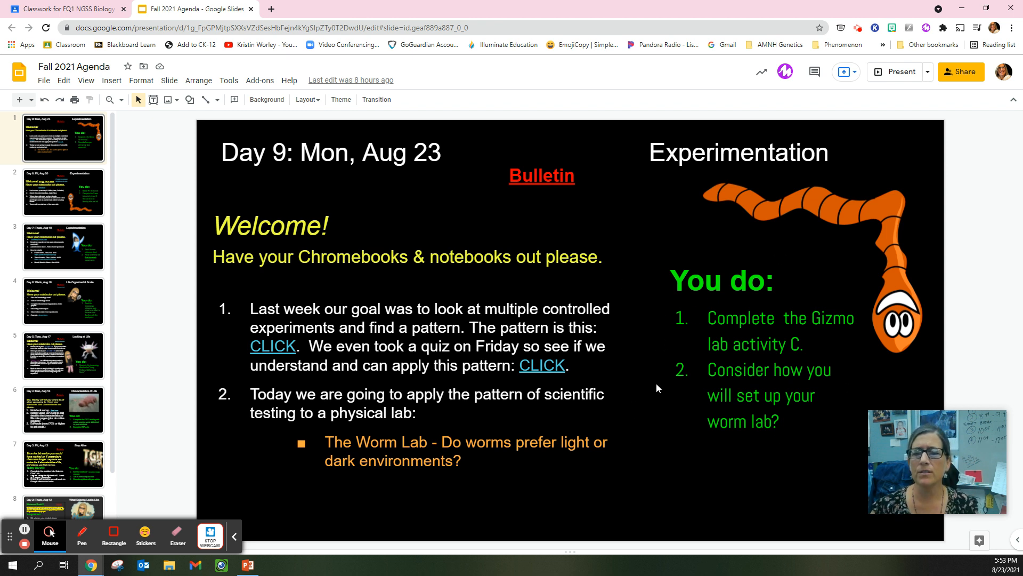
{"action": "mouse_move", "coordinate": [707, 499]}
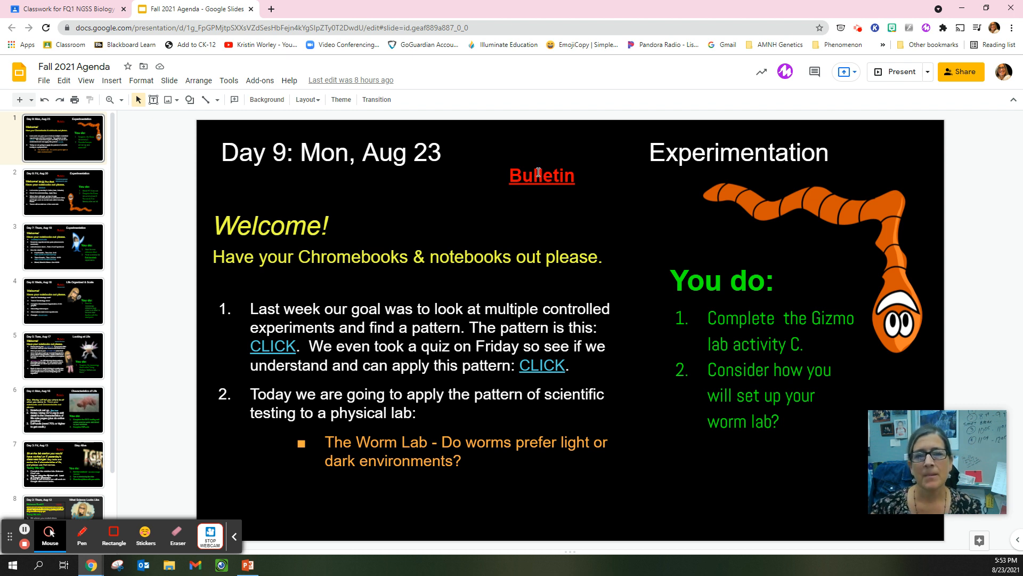
{"action": "mouse_move", "coordinate": [65, 8]}
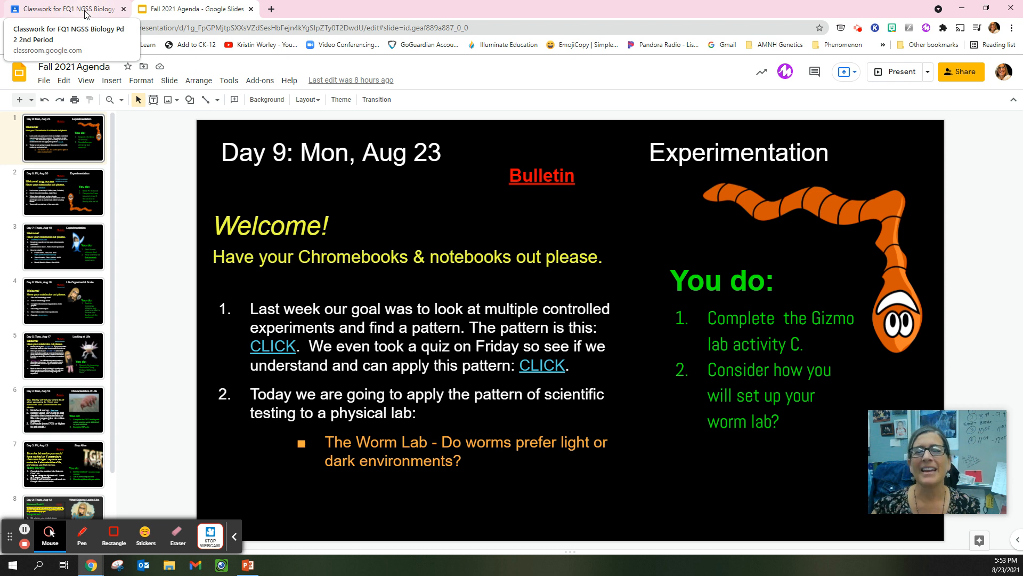
- Return to the class from the slides and review the People roster with guardian invitation status
{"action": "left_click", "coordinate": [65, 8]}
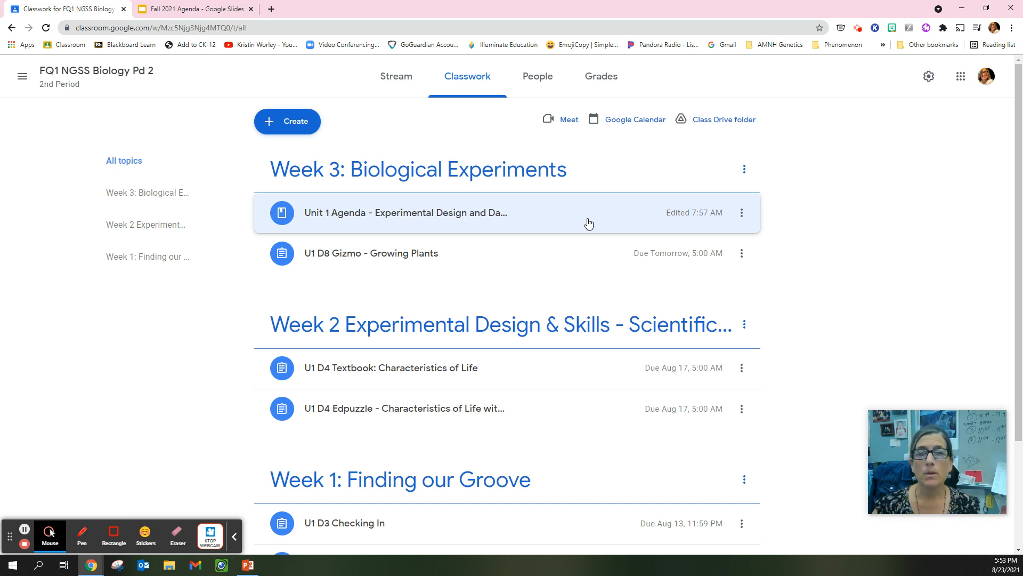
{"action": "mouse_move", "coordinate": [339, 236]}
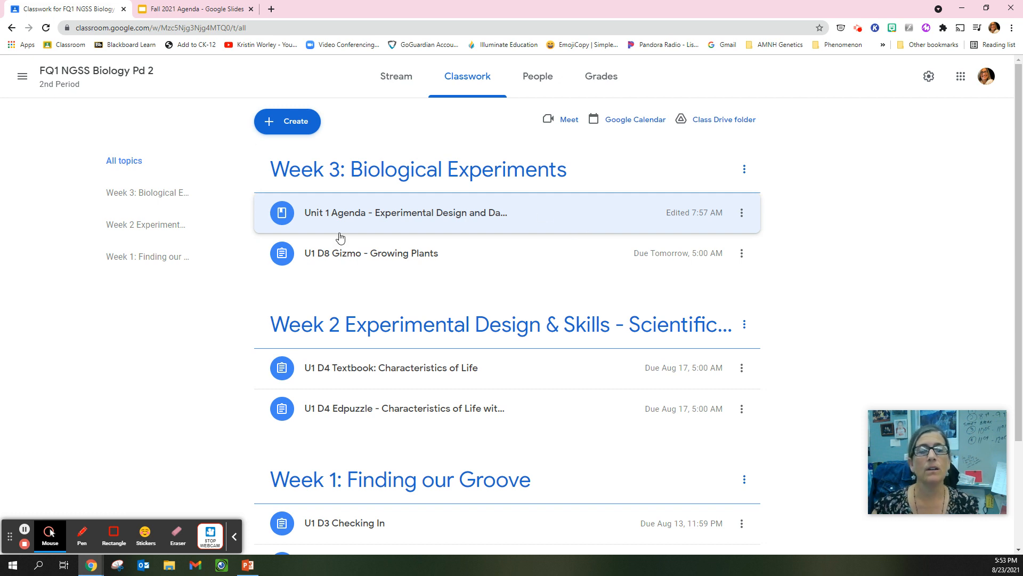
{"action": "mouse_move", "coordinate": [543, 217]}
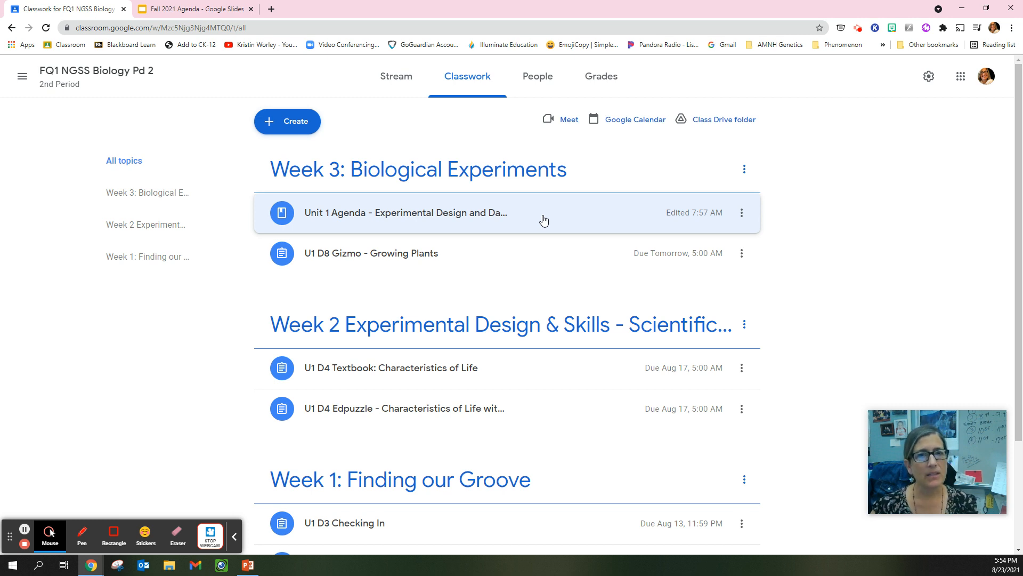
{"action": "mouse_move", "coordinate": [536, 223]}
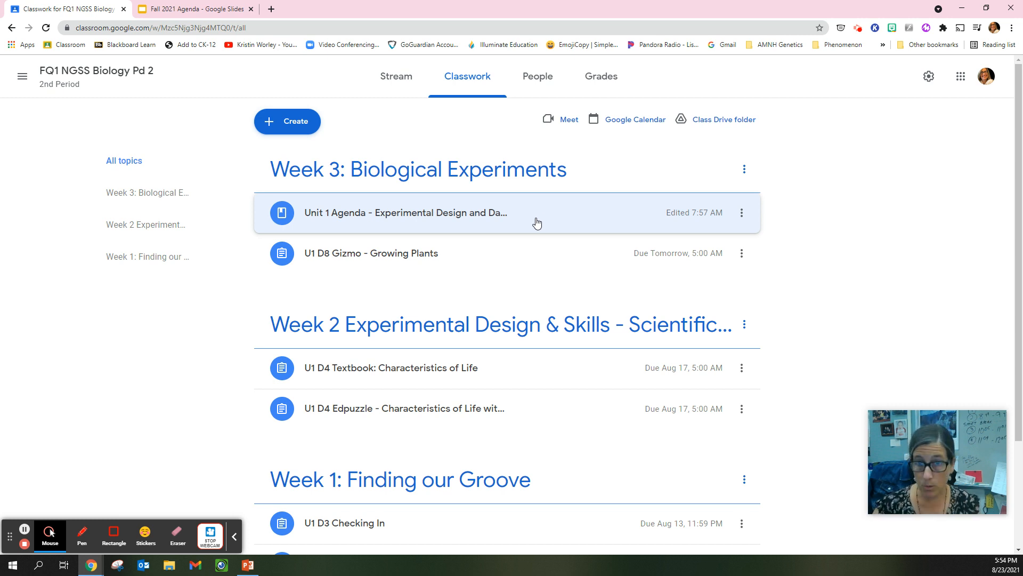
{"action": "mouse_move", "coordinate": [538, 77]}
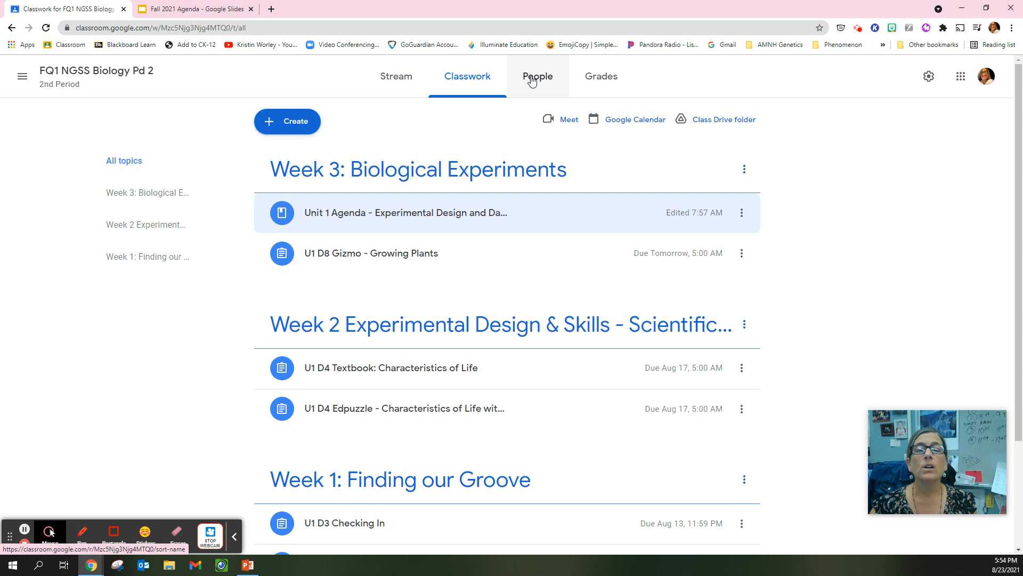
{"action": "mouse_move", "coordinate": [600, 76]}
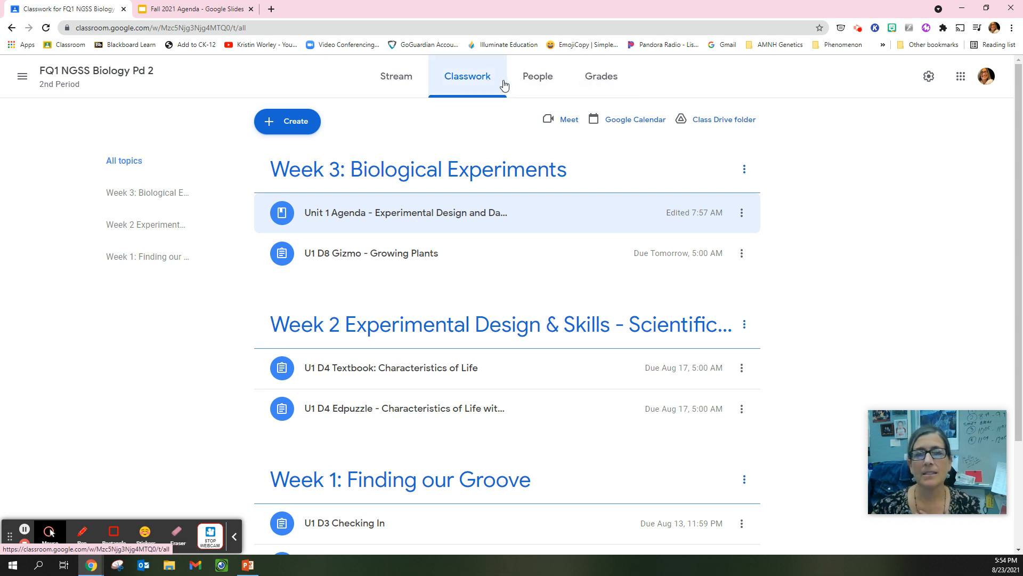
{"action": "mouse_move", "coordinate": [537, 76]}
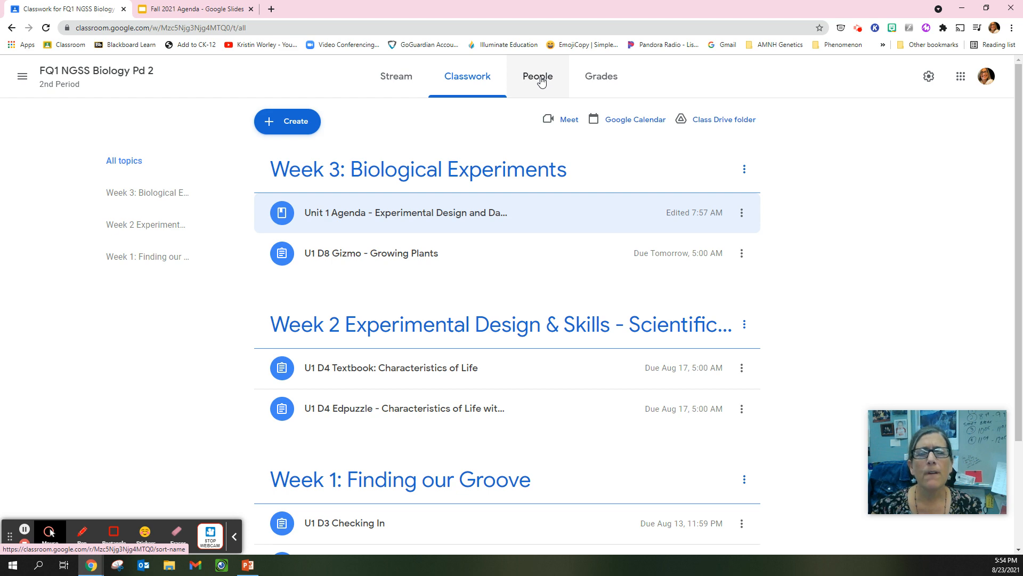
{"action": "left_click", "coordinate": [541, 76]}
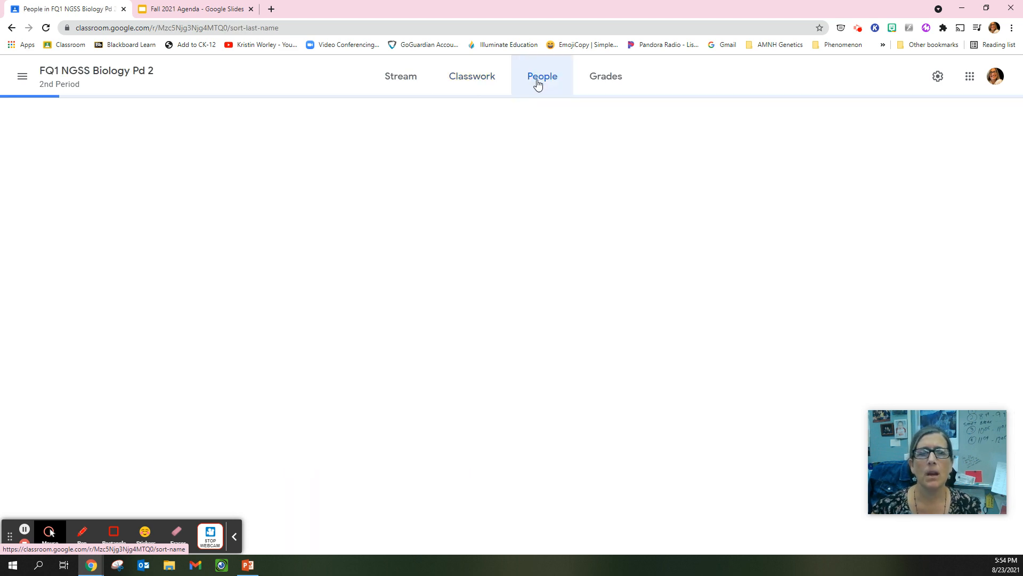
{"action": "left_click", "coordinate": [541, 76]}
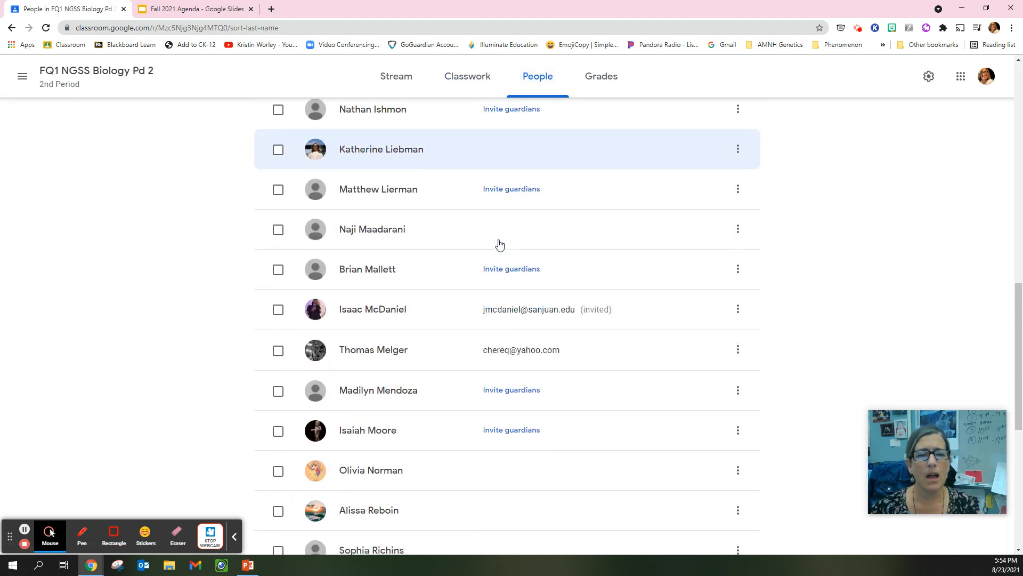
{"action": "scroll", "scroll_direction": "down", "scroll_amount": 3}
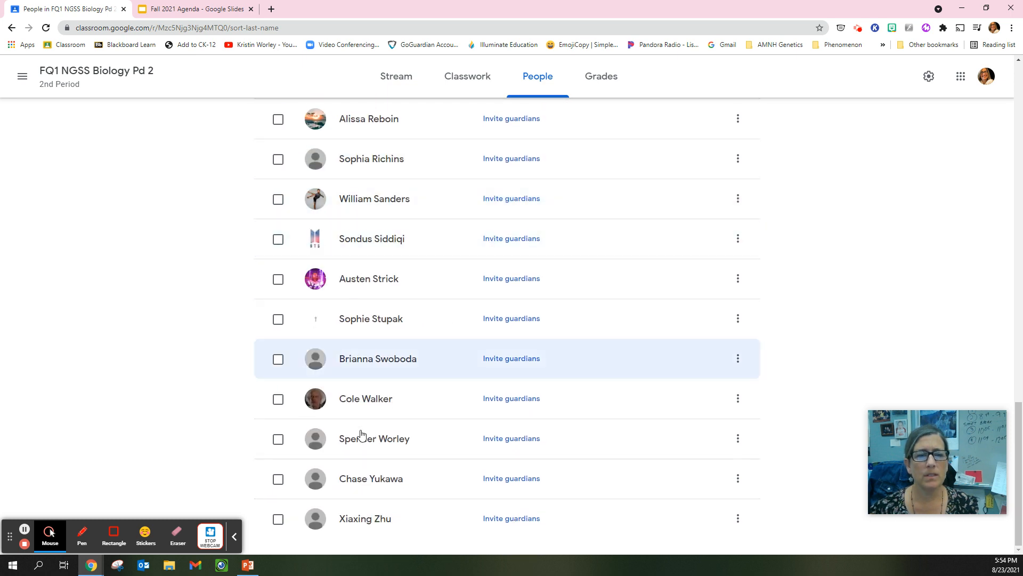
- Open a student's work list and expand Introducing Me, Checking In and Syllabus Sharing missing assignments
{"action": "left_click", "coordinate": [374, 438]}
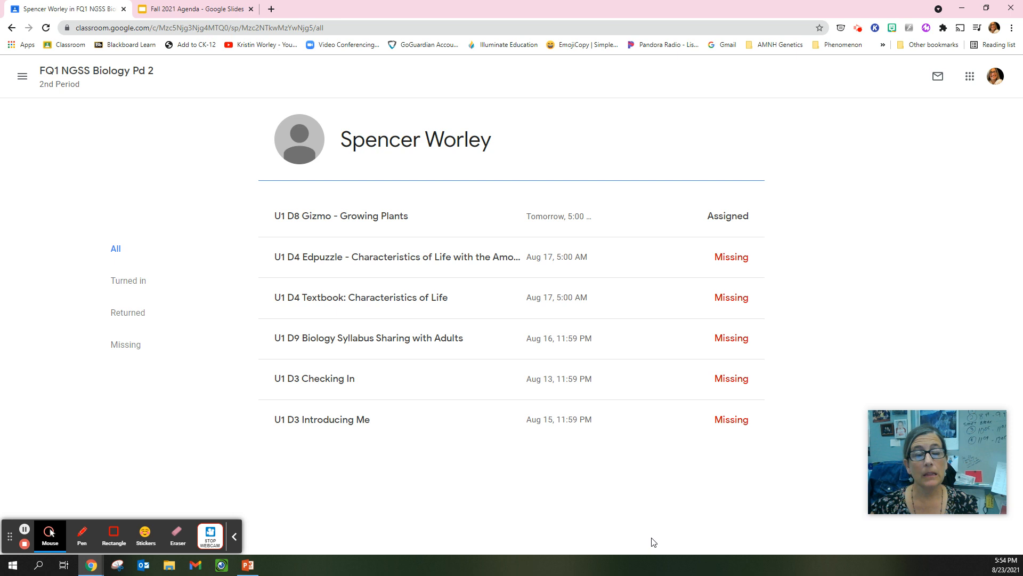
{"action": "mouse_move", "coordinate": [449, 525]}
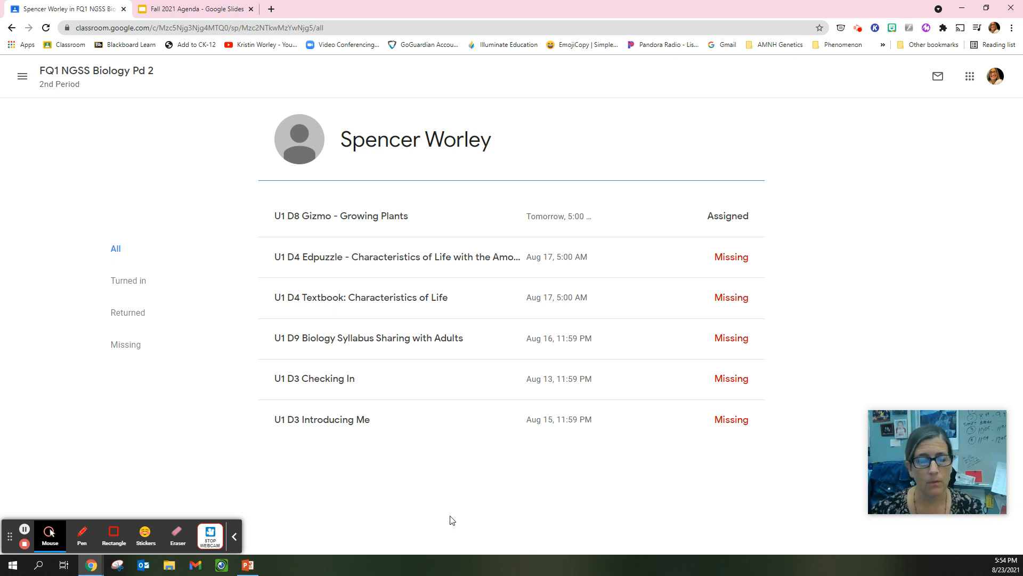
{"action": "mouse_move", "coordinate": [448, 428]}
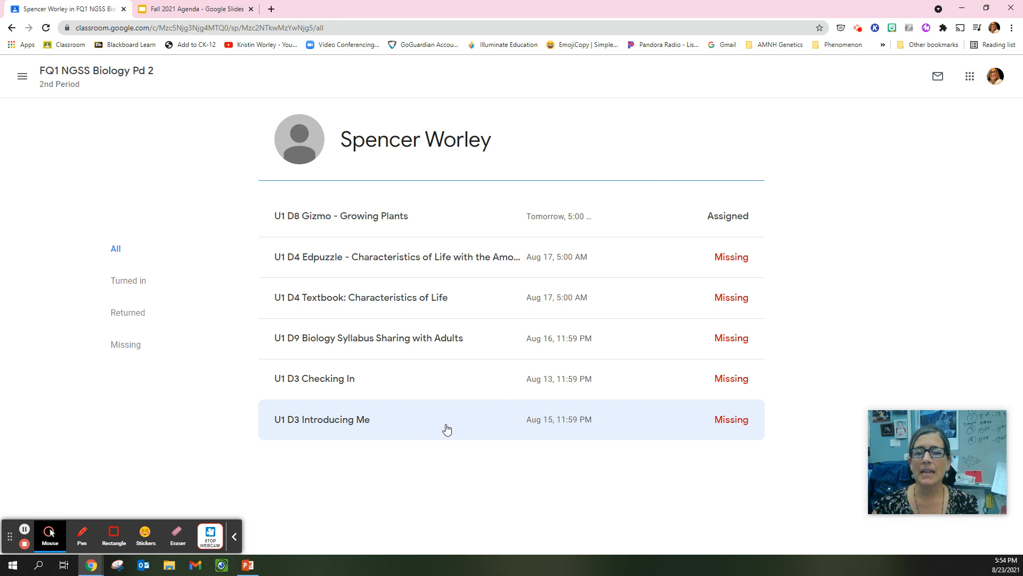
{"action": "left_click", "coordinate": [322, 419]}
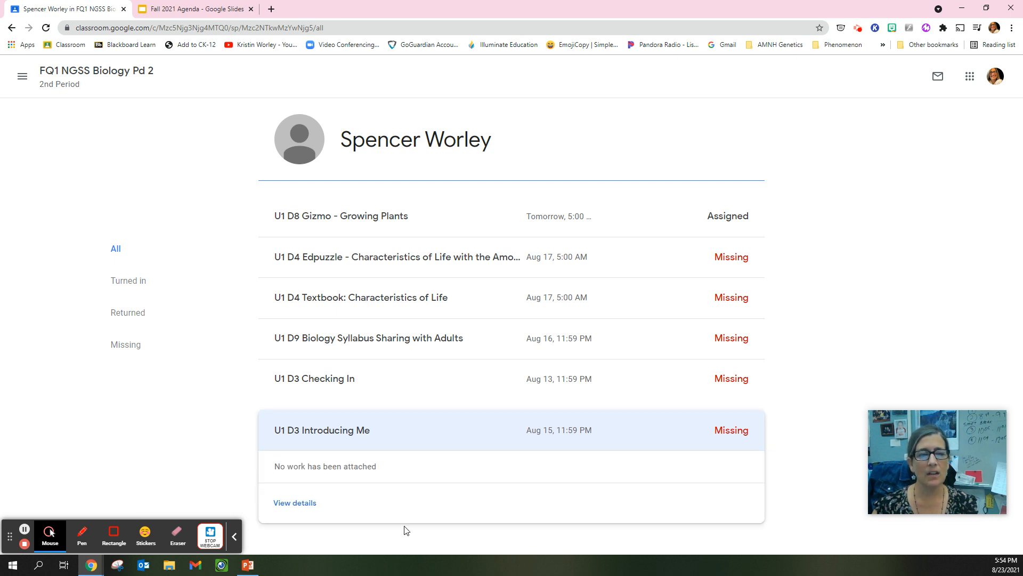
{"action": "mouse_move", "coordinate": [326, 480]}
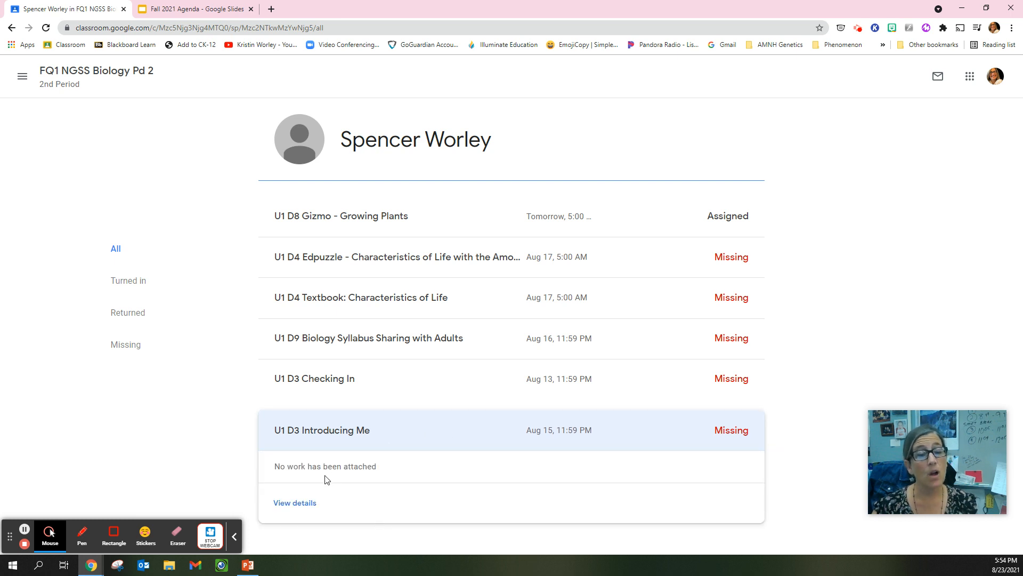
{"action": "mouse_move", "coordinate": [383, 487]}
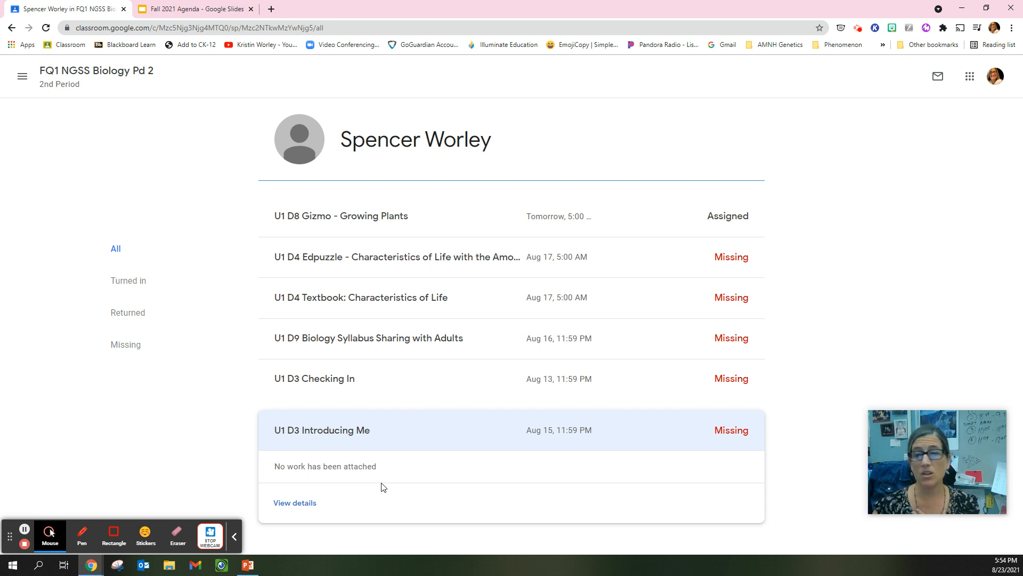
{"action": "left_click", "coordinate": [314, 378]}
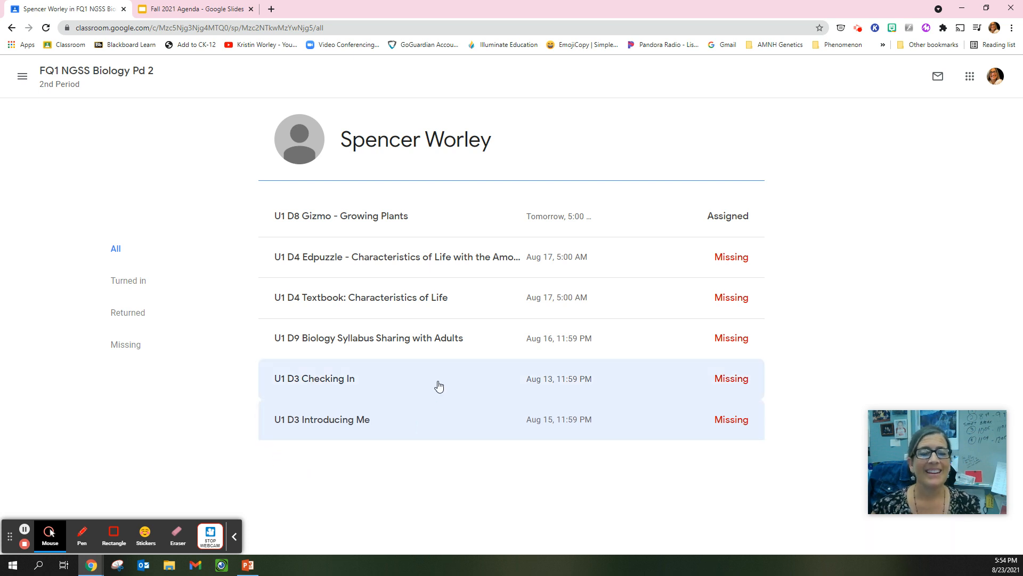
{"action": "left_click", "coordinate": [314, 378]}
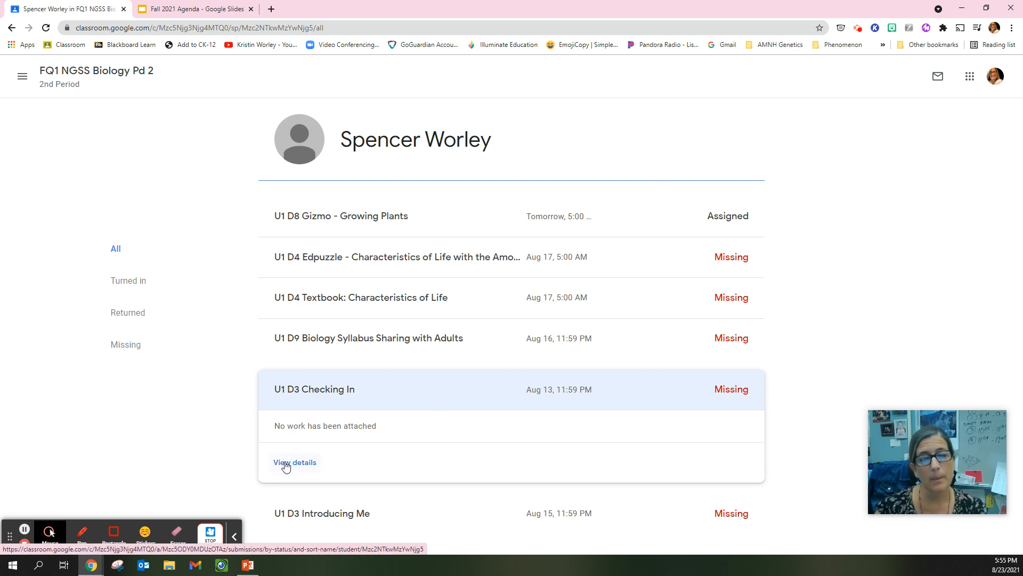
{"action": "mouse_move", "coordinate": [439, 398]}
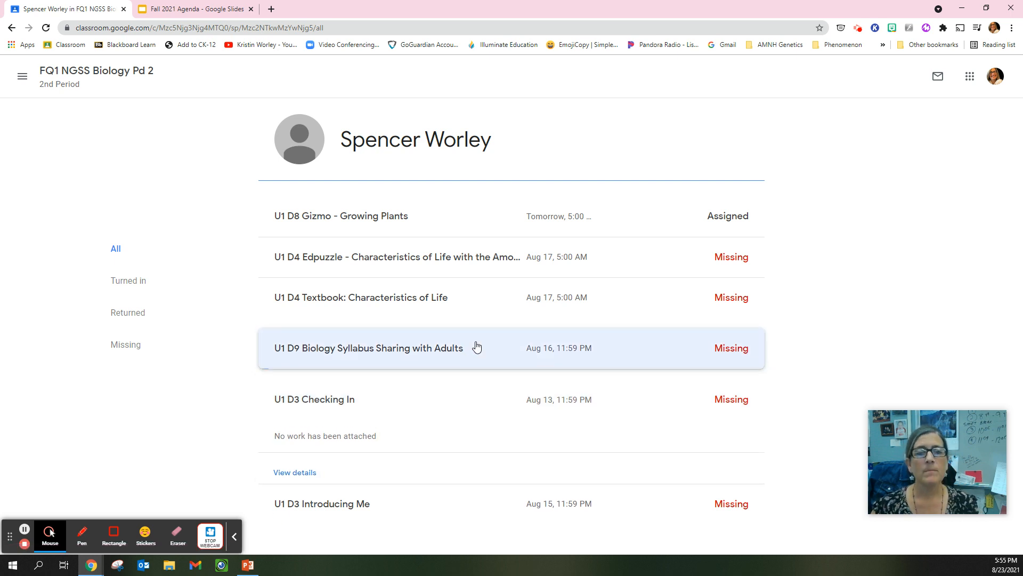
{"action": "left_click", "coordinate": [368, 348]}
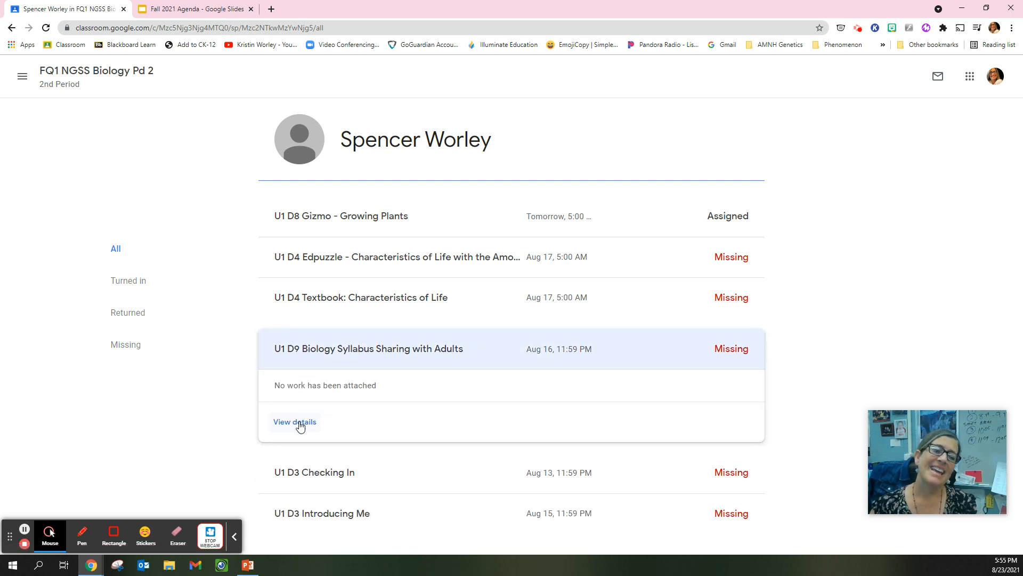
- View the U1 D9 Biology Syllabus Sharing with Adults instructions with attached syllabus and drawing files
{"action": "left_click", "coordinate": [295, 423]}
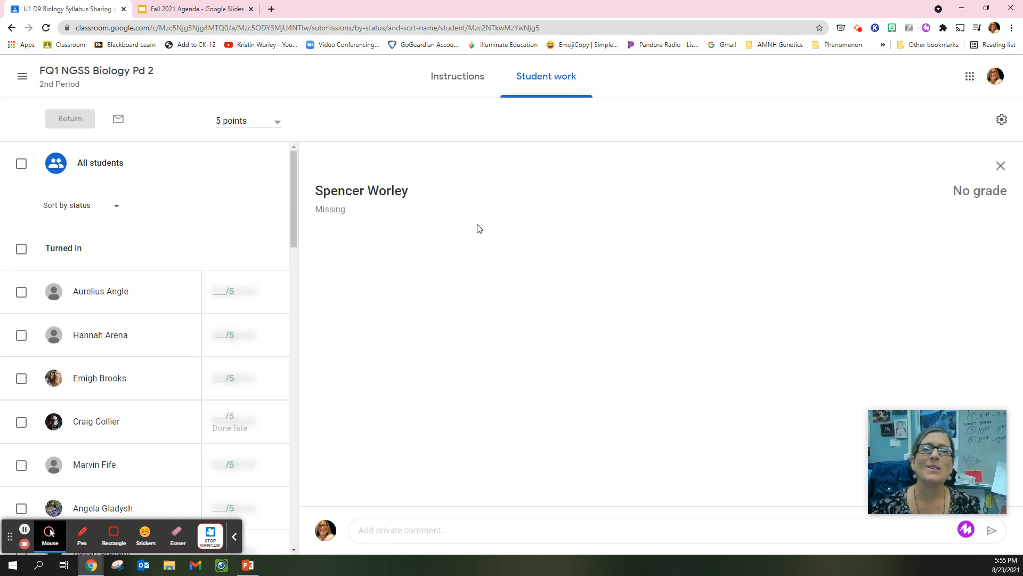
{"action": "left_click", "coordinate": [457, 77]}
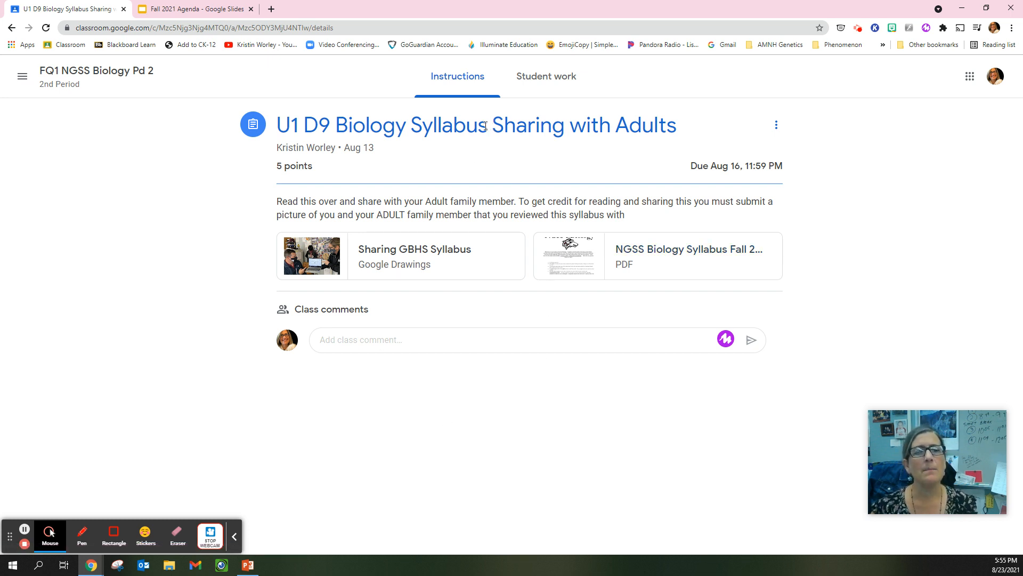
{"action": "left_click", "coordinate": [10, 27]}
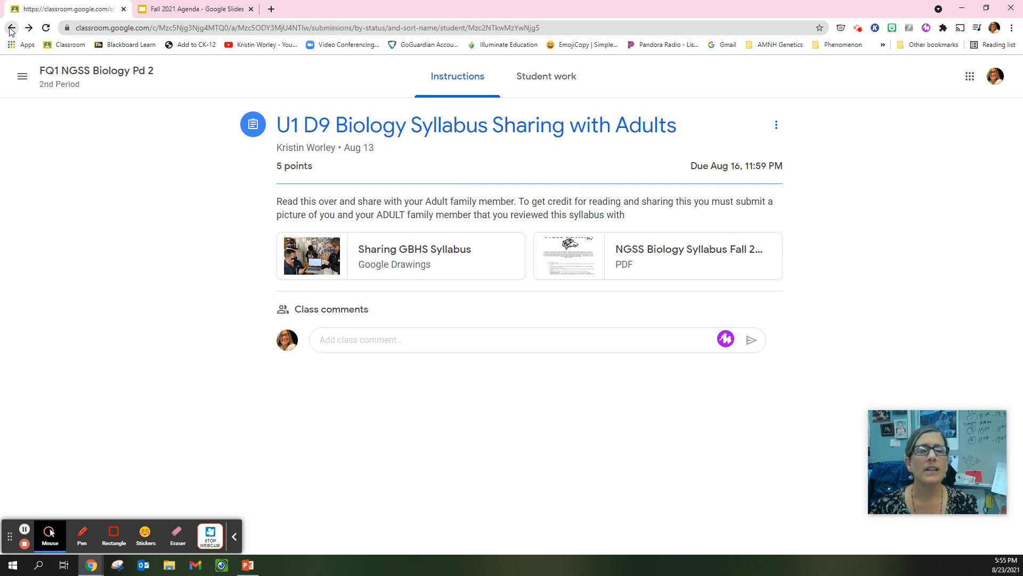
- Go back to the student's work list showing the syllabus assignment marked missing
{"action": "left_click", "coordinate": [11, 27]}
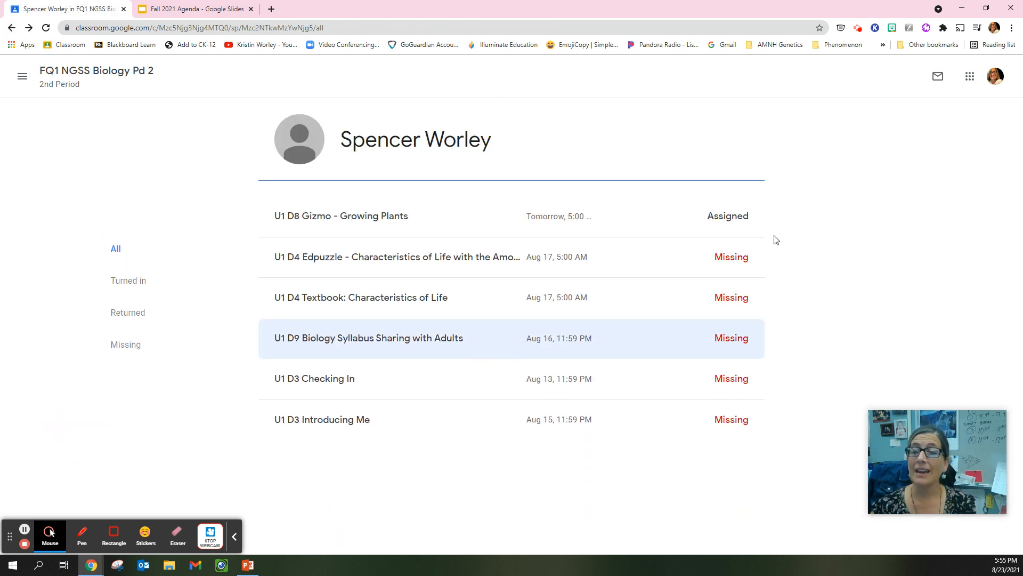
{"action": "mouse_move", "coordinate": [803, 301]}
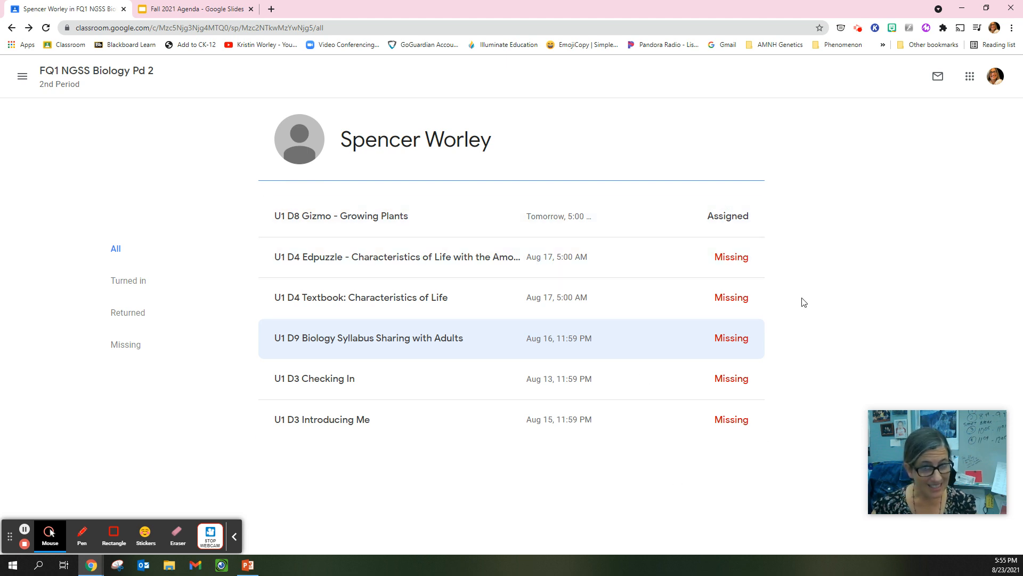
{"action": "mouse_move", "coordinate": [859, 375]}
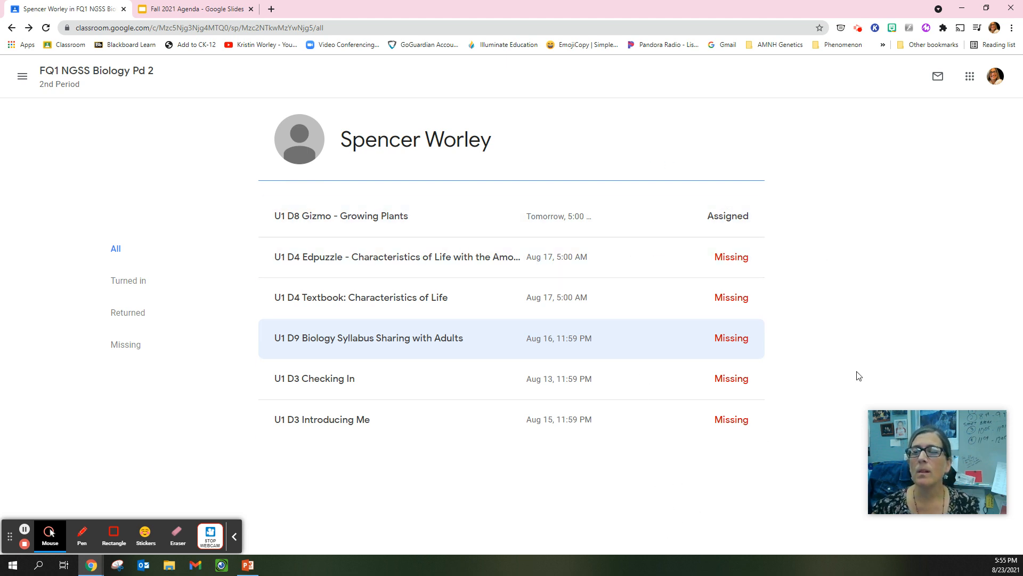
{"action": "mouse_move", "coordinate": [558, 153]}
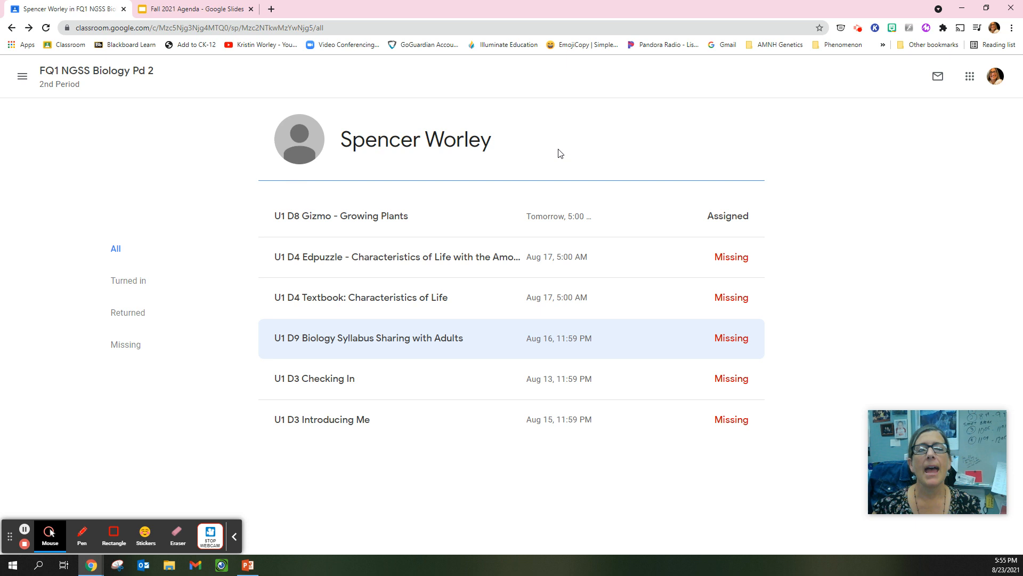